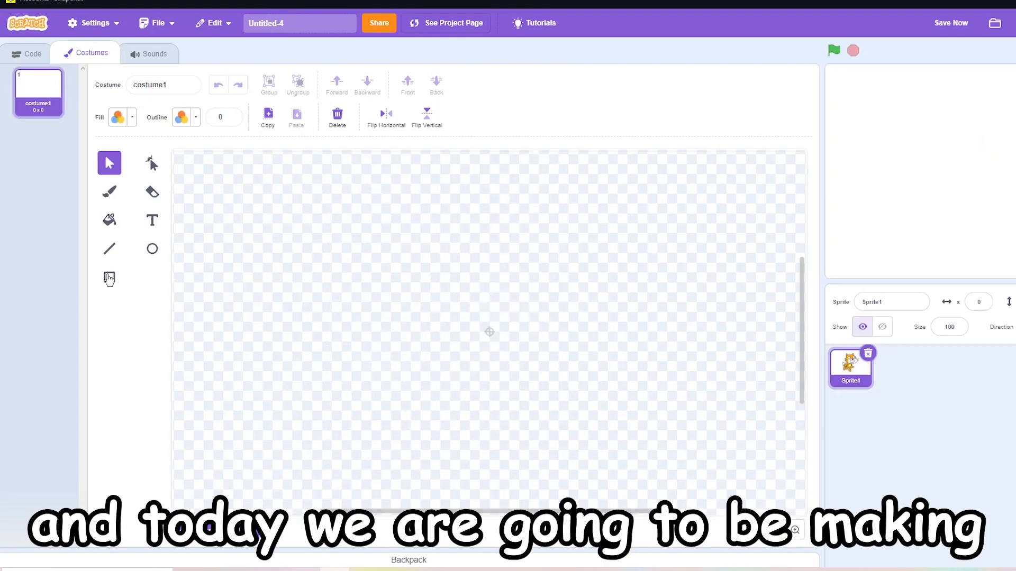
# - Walk to the merchant and open his shop listing potions, knives and a shield
pyautogui.click(118, 117)
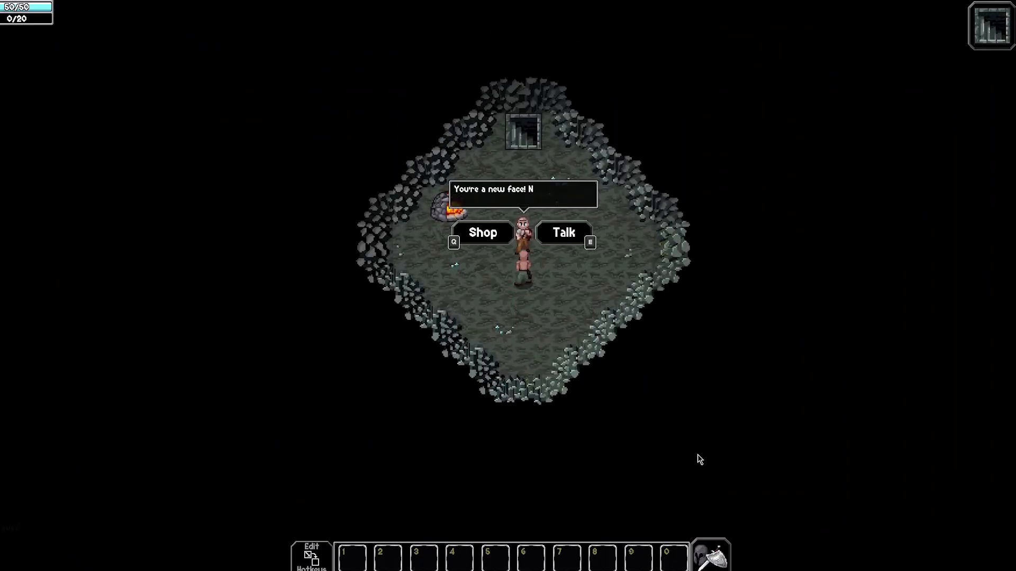
pyautogui.click(482, 233)
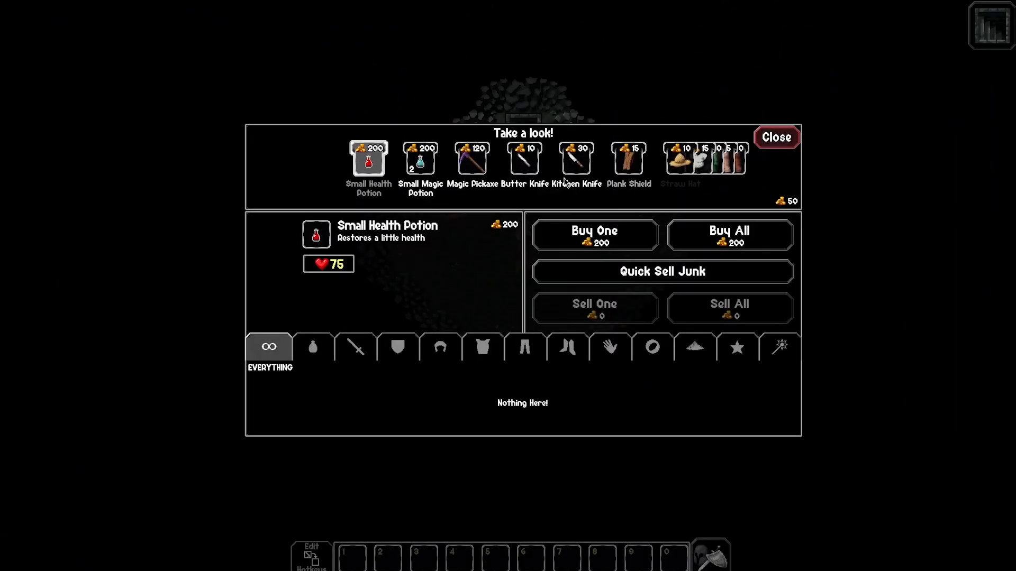
pyautogui.click(776, 137)
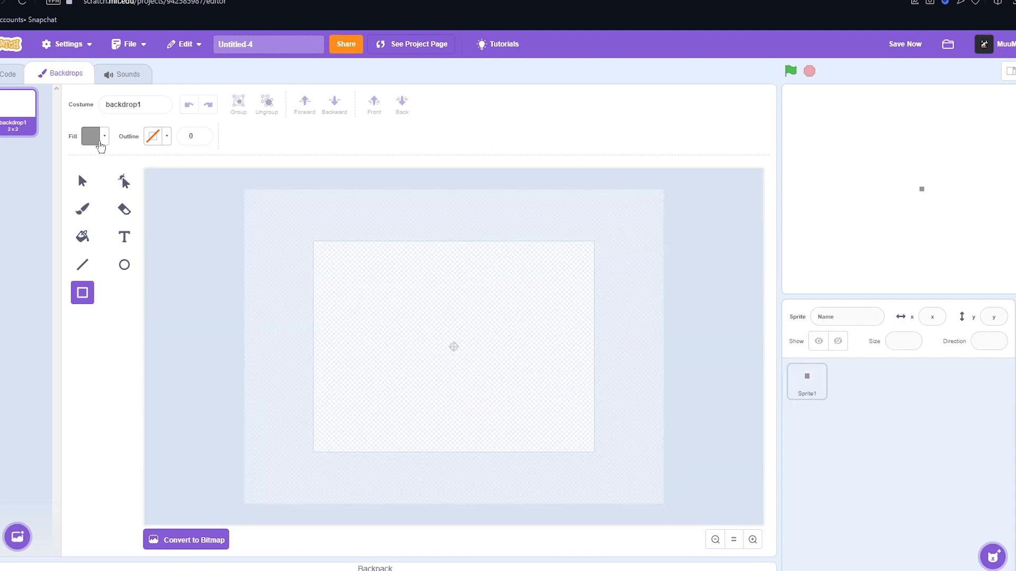
# - Pick a dark grey fill and draw a rectangle covering the backdrop
pyautogui.click(94, 136)
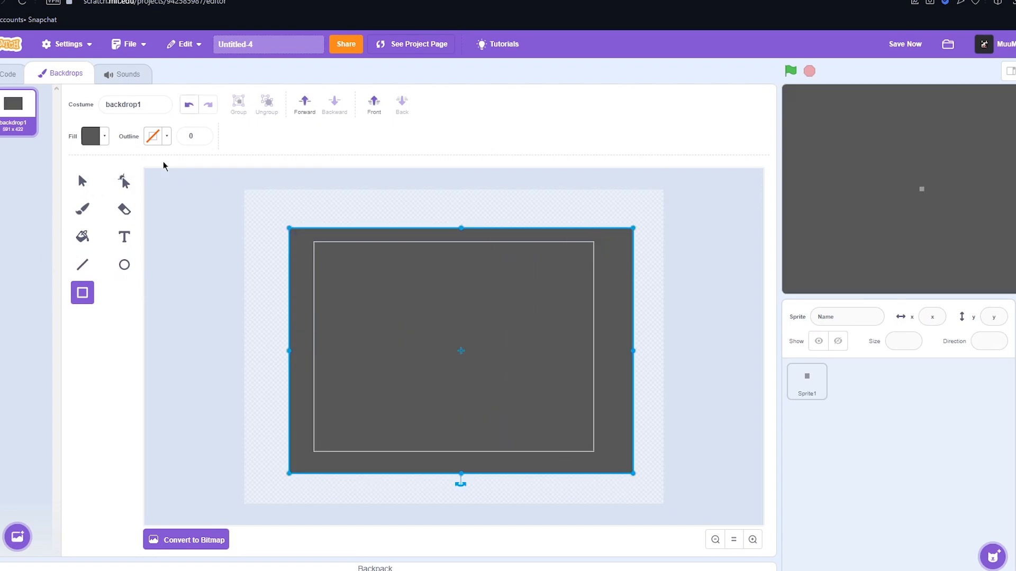
pyautogui.click(806, 381)
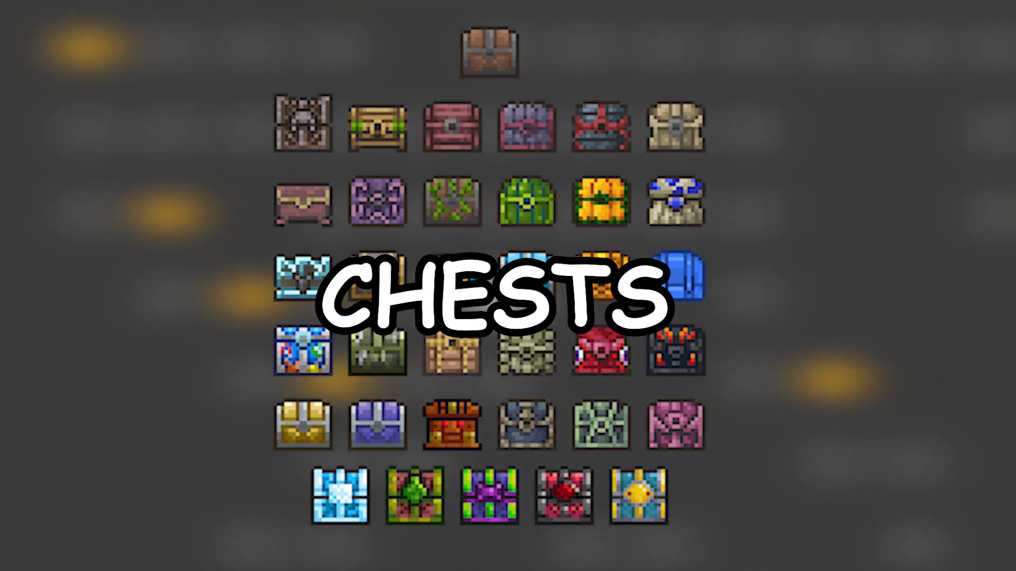
pyautogui.click(152, 9)
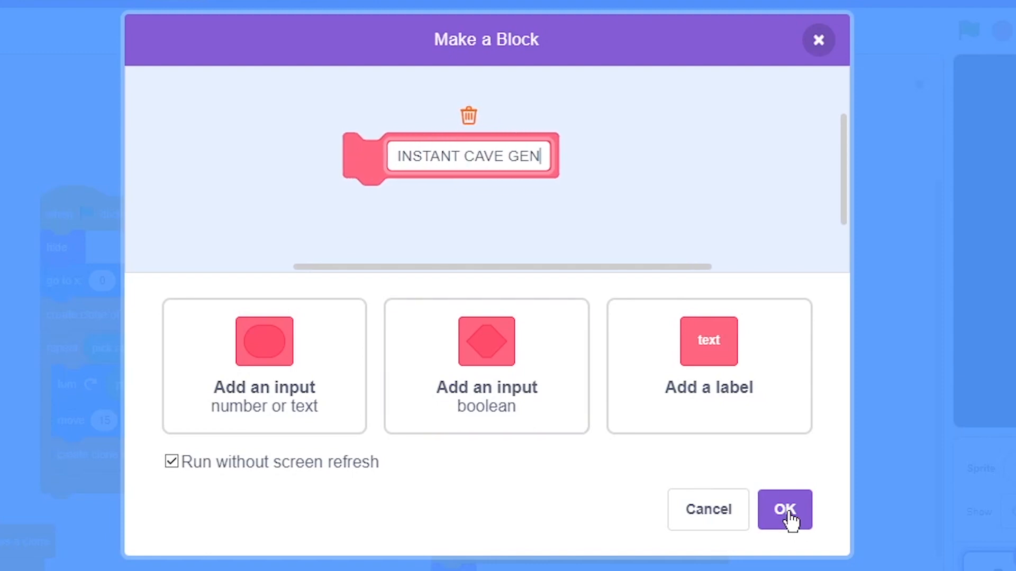
# - Confirm the INSTANT CAVE GEN block with Run without screen refresh ticked
pyautogui.click(785, 510)
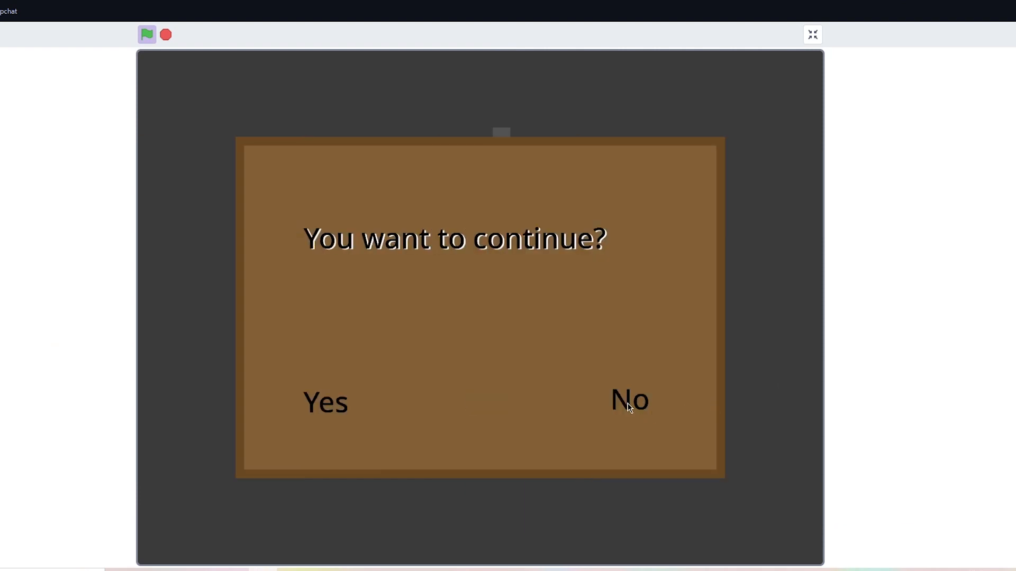
pyautogui.moveTo(404, 431)
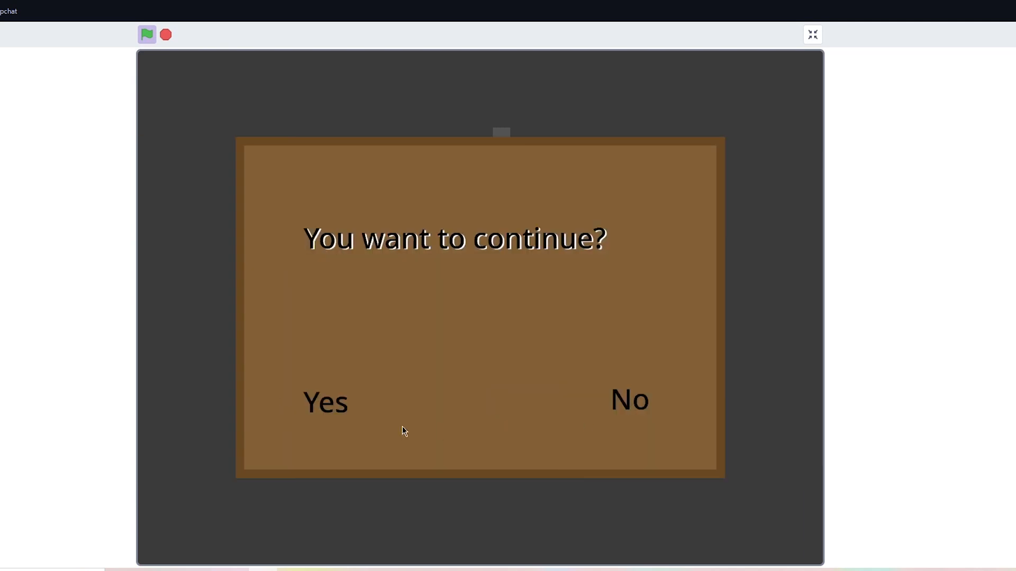
# - Answer Yes on the 'You want to continue?' panel in the running game
pyautogui.click(326, 402)
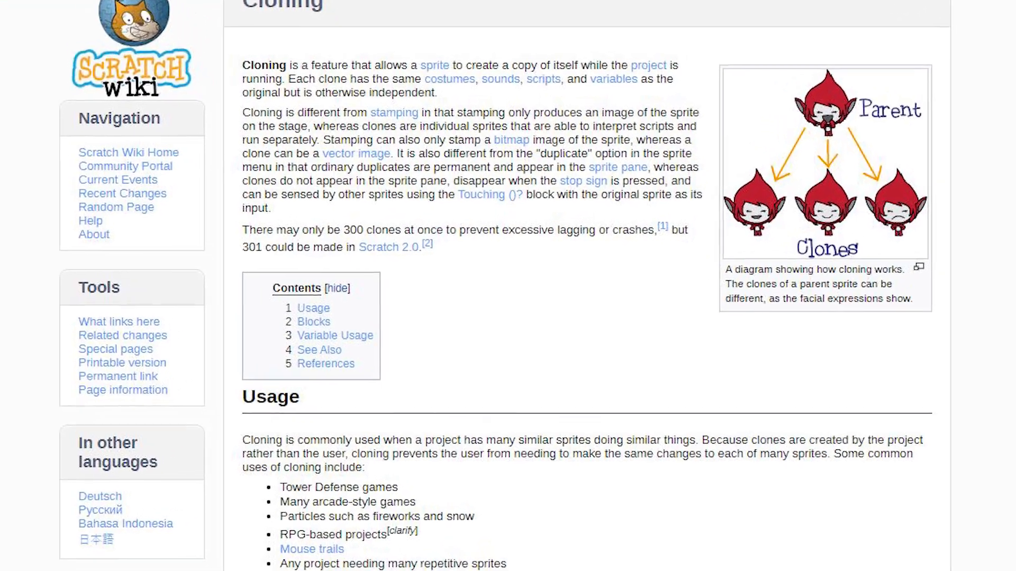
# - Scroll down the Scratch Wiki Cloning article to read its Usage section
pyautogui.scroll(-3)
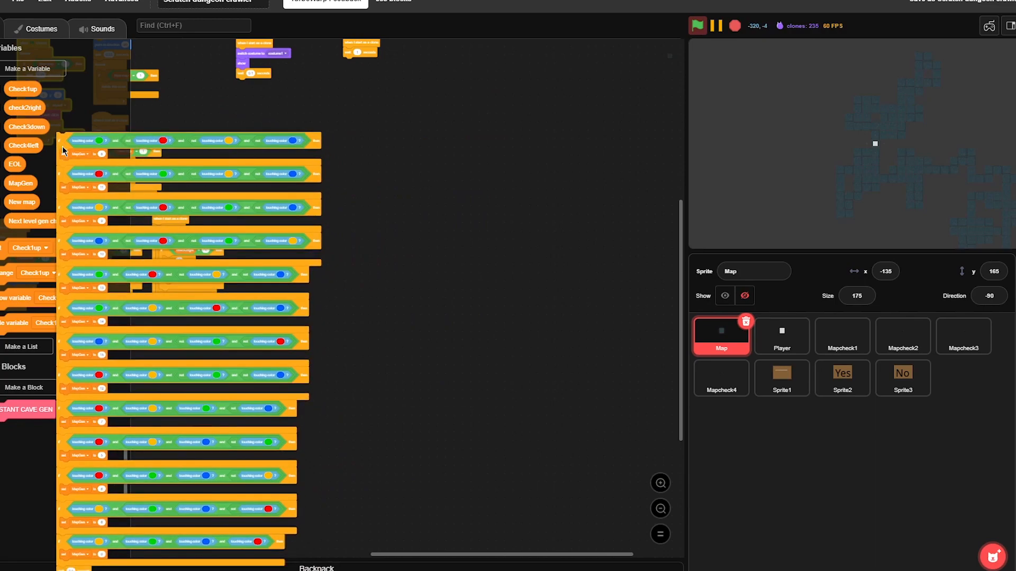
# - Run the Map sprite's colour-touching checks to generate a cave map
pyautogui.click(989, 26)
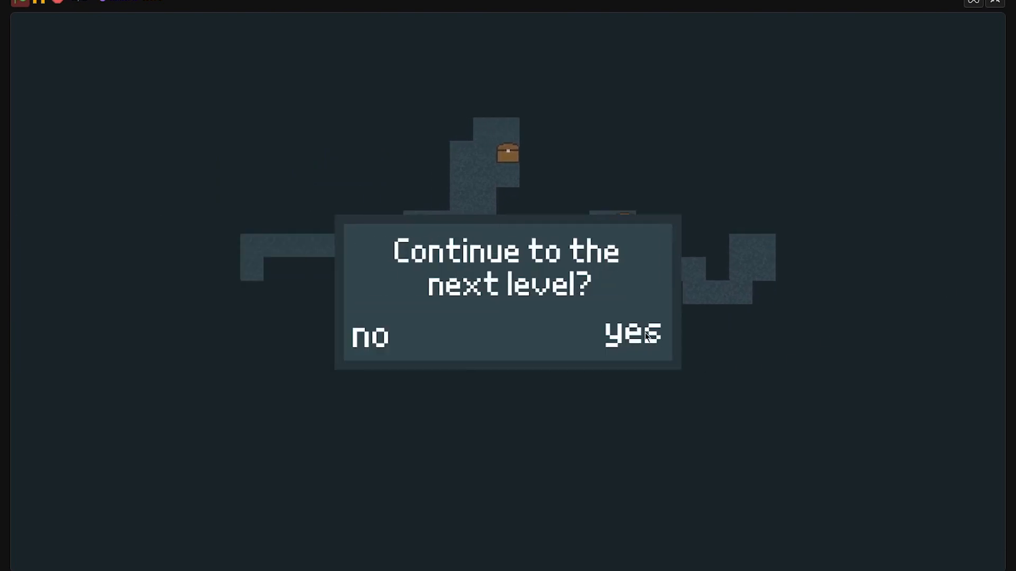
# - Choose yes on the continue prompt to load a new cave level
pyautogui.click(632, 334)
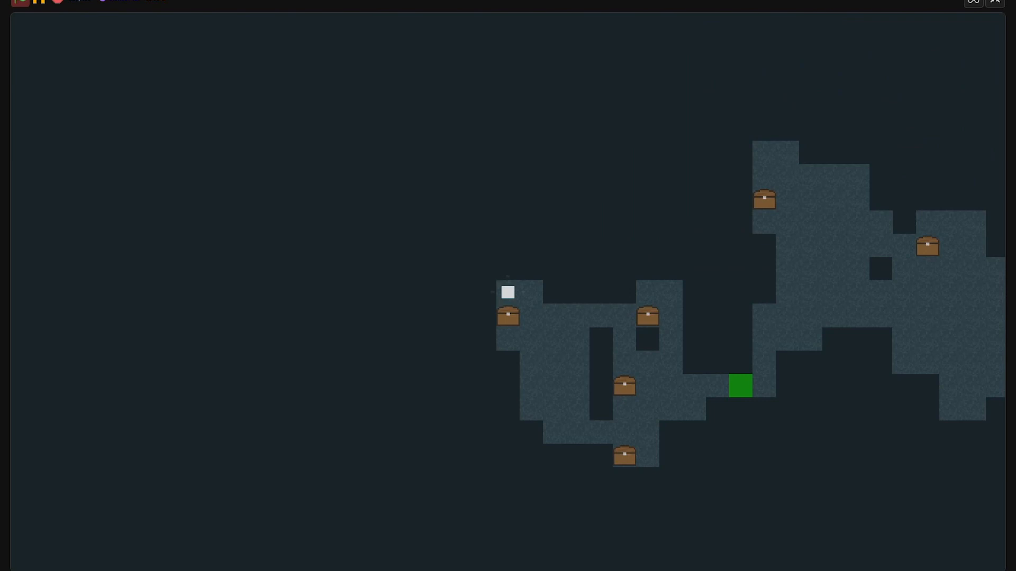